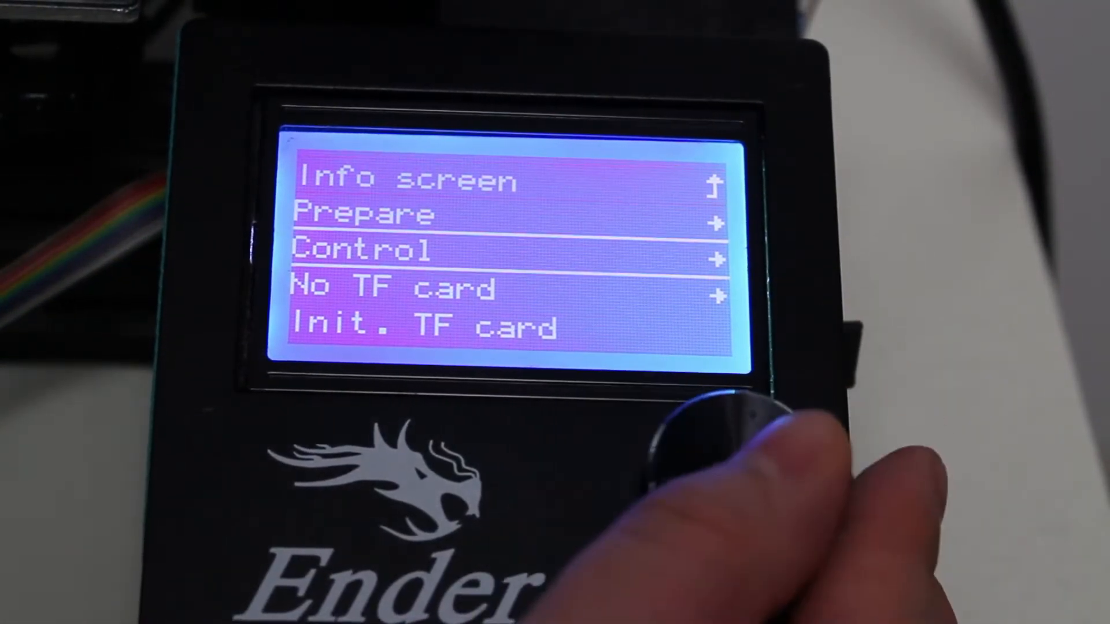
Download the Guide_Flat_V2.STL file from the Ender 3 Filament Guide page
left_click(721, 439)
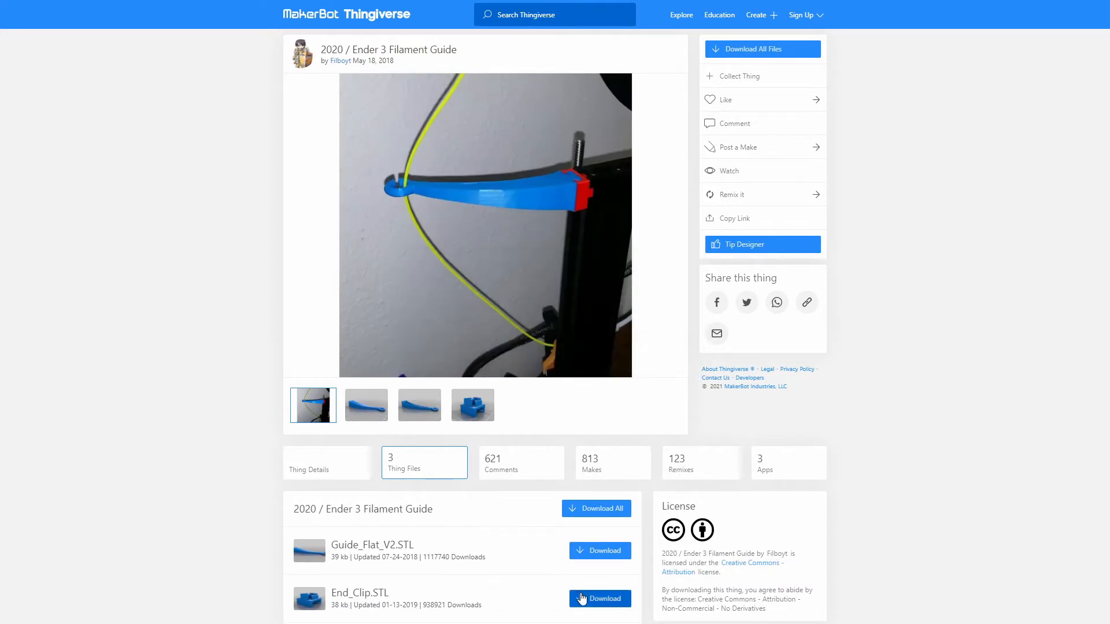
mouse_move(599, 550)
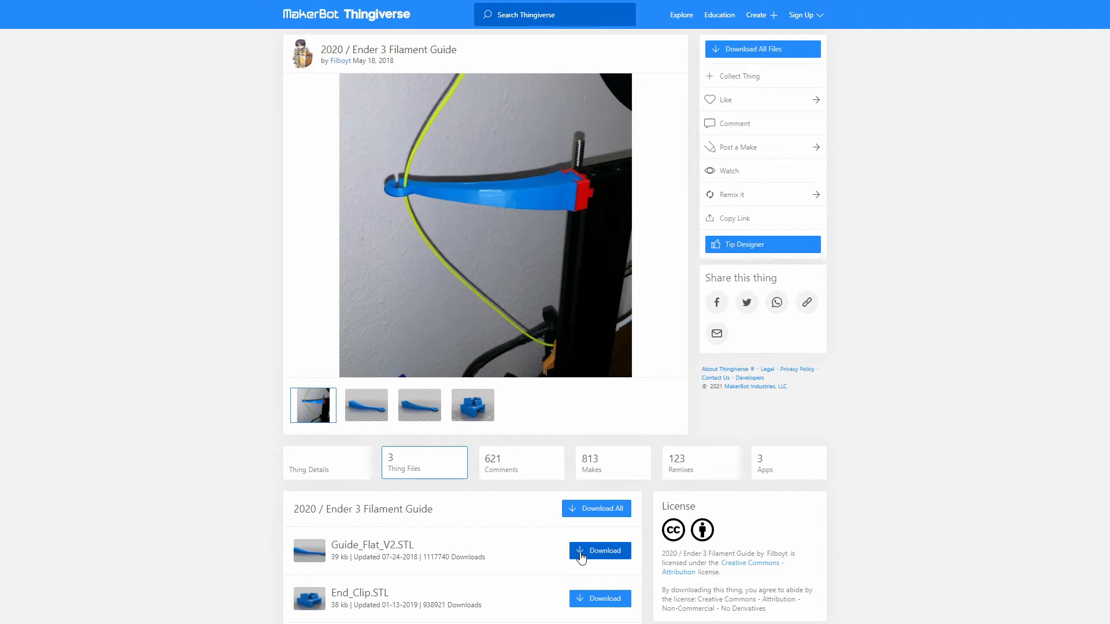
left_click(599, 550)
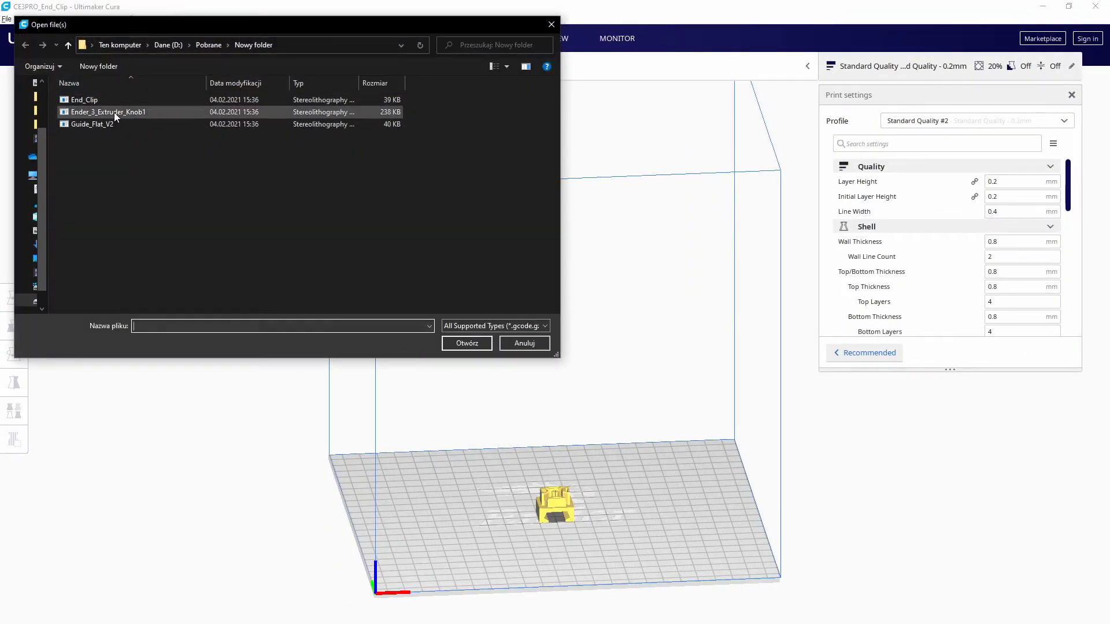
Load Ender_3_Extruder_Knob onto the plate and Arrange All Models beside the guide parts
double_click(107, 112)
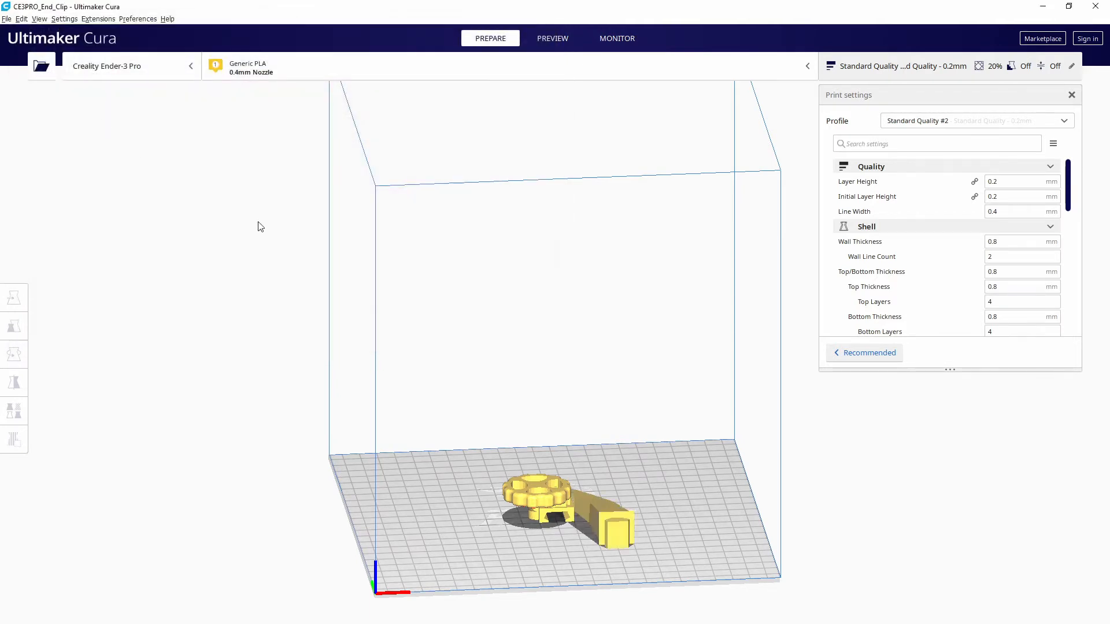
right_click(537, 503)
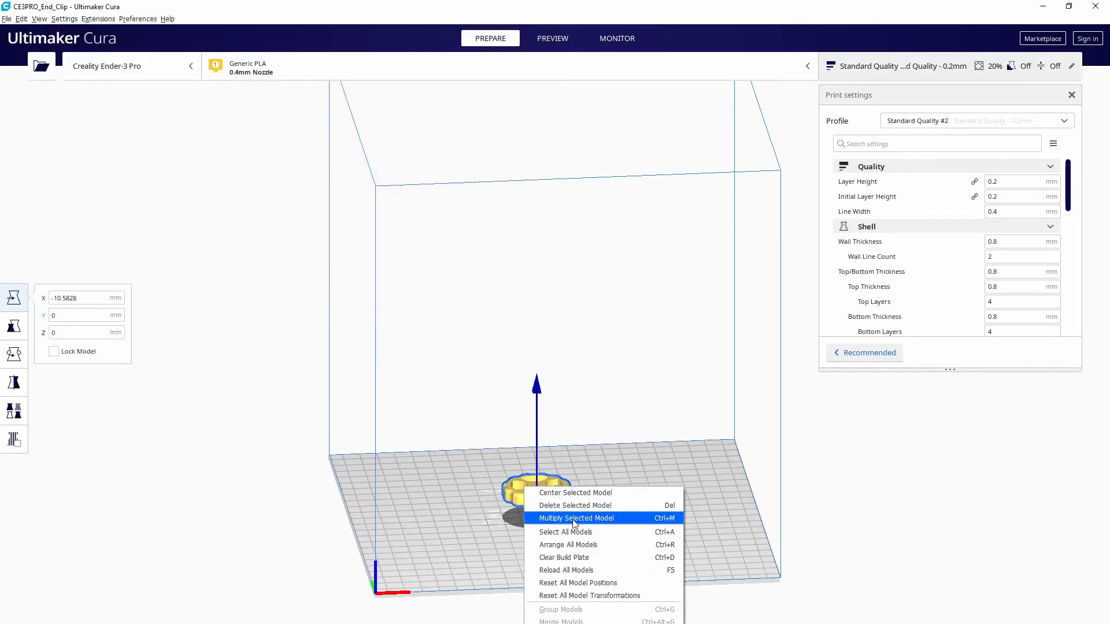
mouse_move(453, 496)
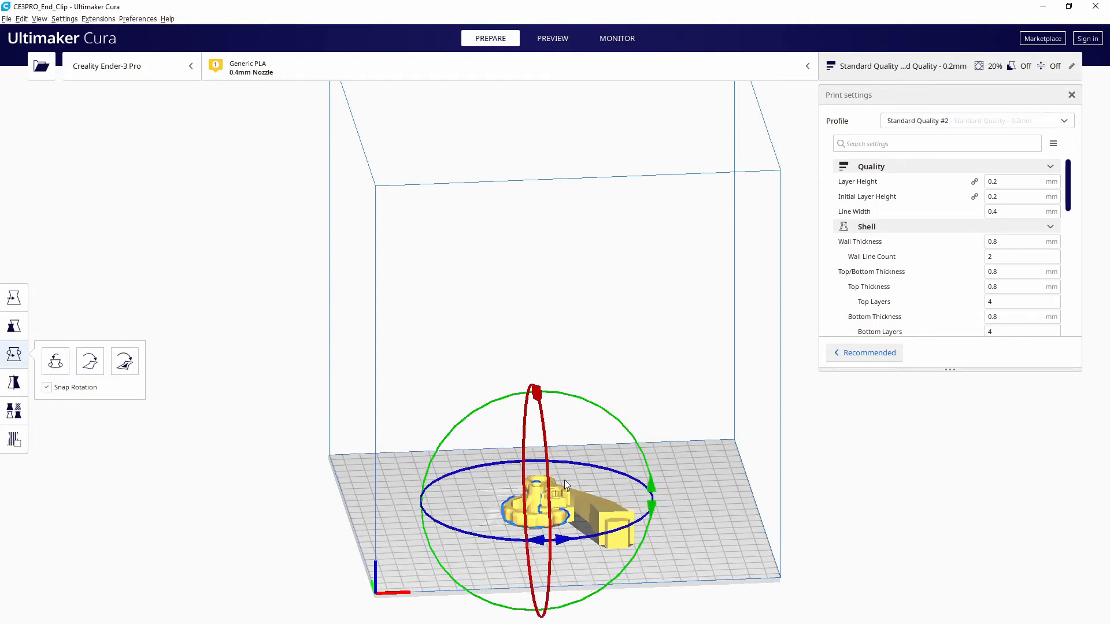
right_click(560, 484)
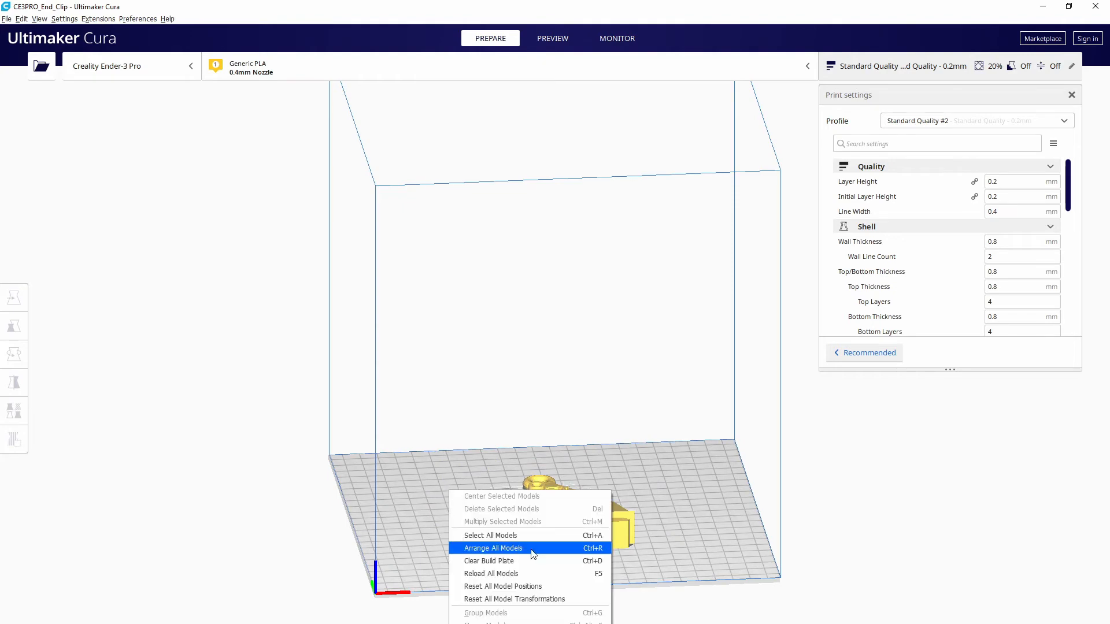
left_click(492, 548)
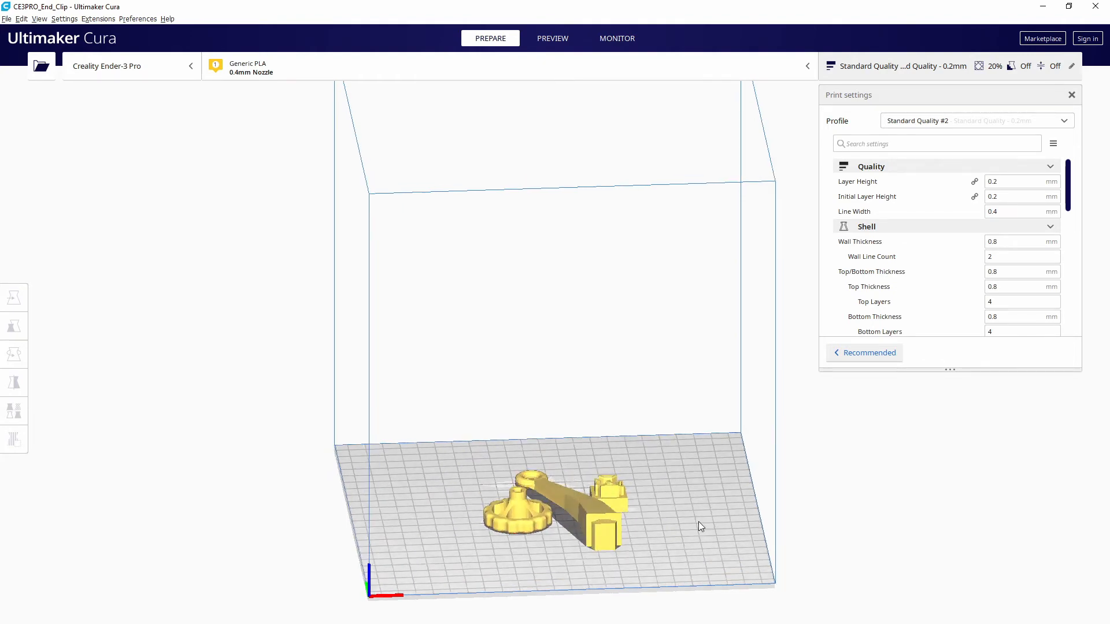